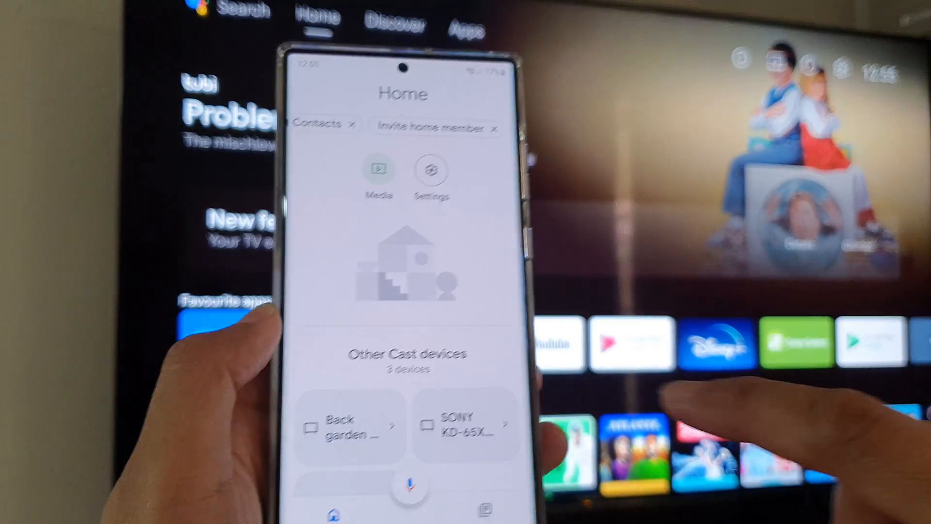
- Open the SONY KD-65X95 TV tile under Other Cast devices to reach its control page
left_click(466, 425)
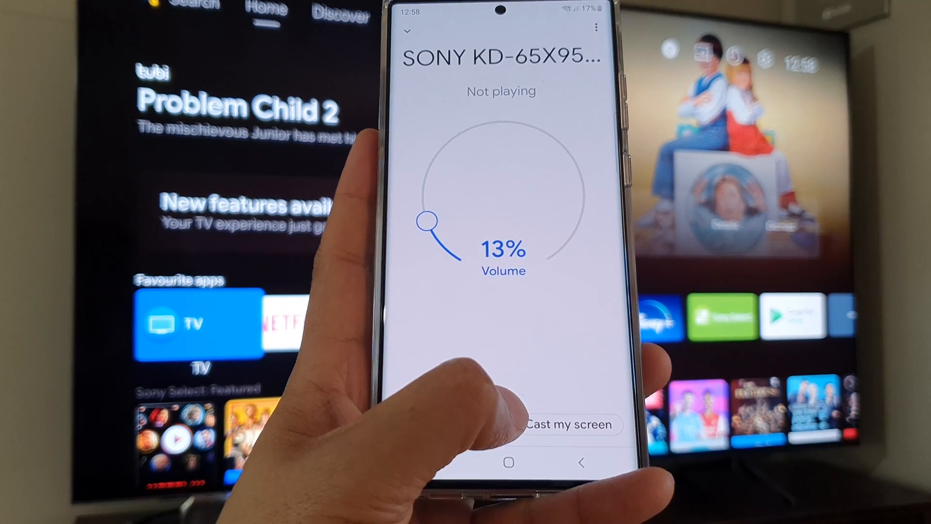